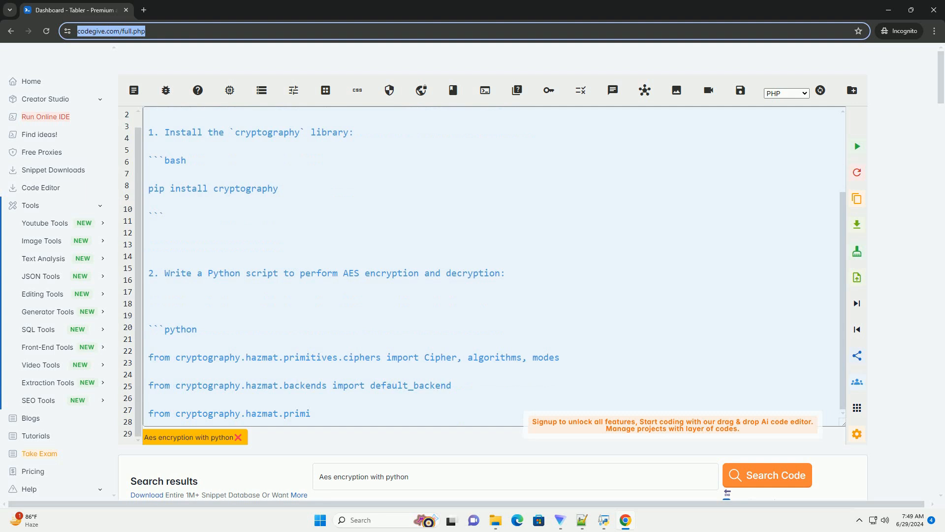
{"action": "scroll", "scroll_direction": "down", "scroll_amount": 3}
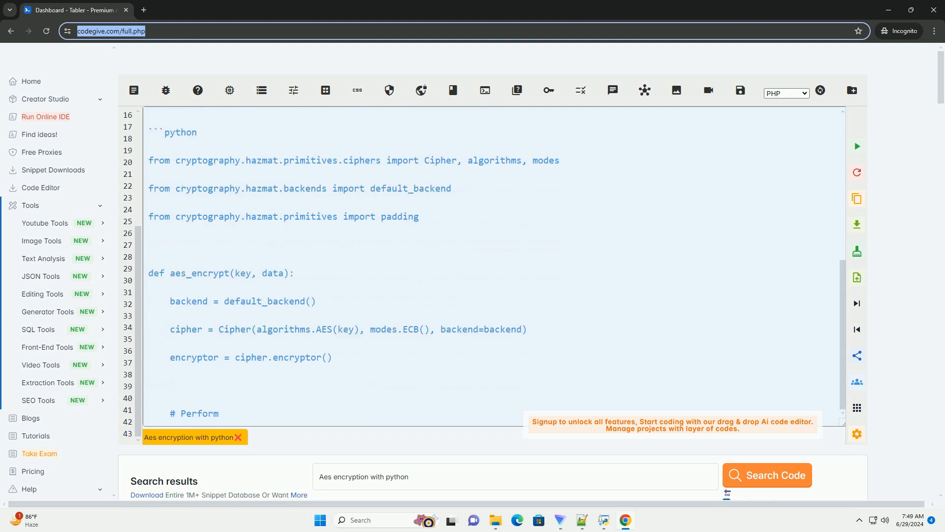
{"action": "scroll", "scroll_direction": "down", "scroll_amount": 3}
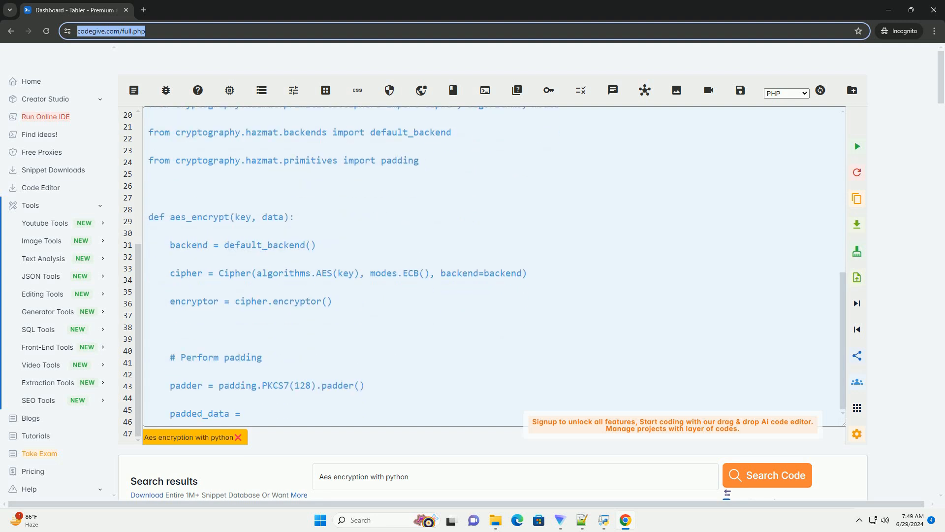
{"action": "scroll", "scroll_direction": "down", "scroll_amount": 3}
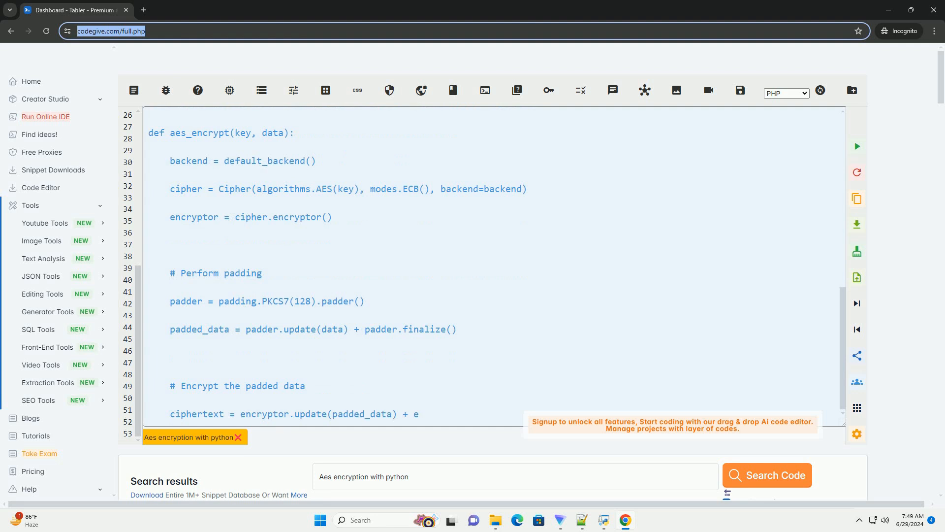
{"action": "scroll", "scroll_direction": "down", "scroll_amount": 3}
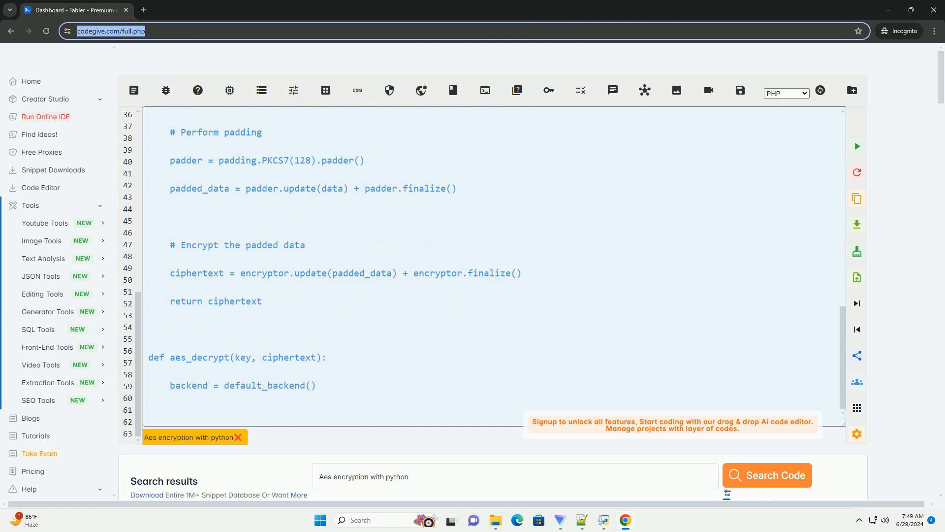
{"action": "type", "text": "cipher = Cipher(algorithms.AES(key), modes.ECB(), backend=backend"}
{"action": "type", "text": "decryptor = cipher.decryptor("}
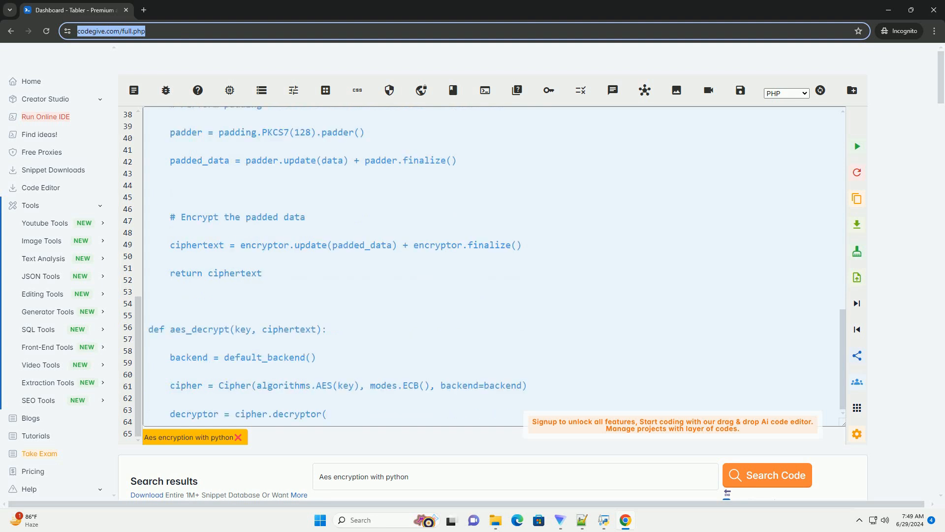
{"action": "scroll", "scroll_direction": "down", "scroll_amount": 3}
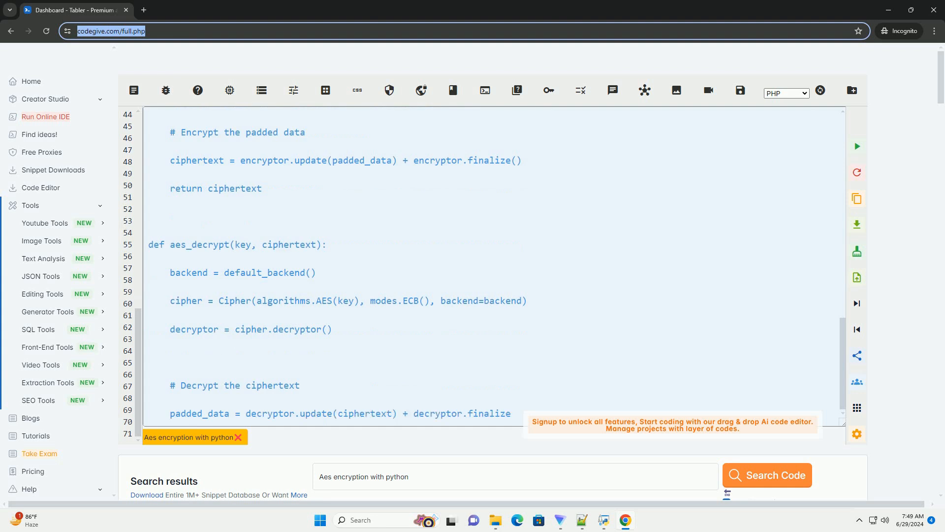
{"action": "scroll", "scroll_direction": "down", "scroll_amount": 3}
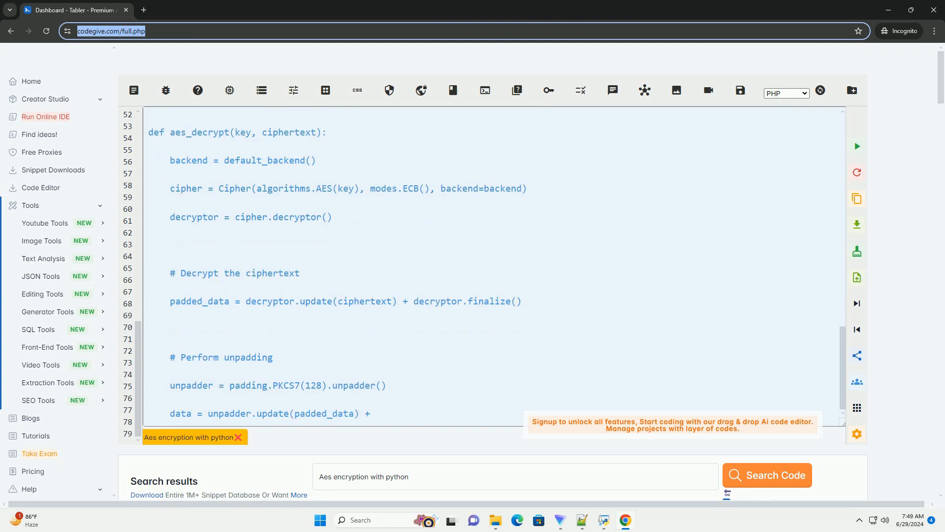
{"action": "scroll", "scroll_direction": "down", "scroll_amount": 3}
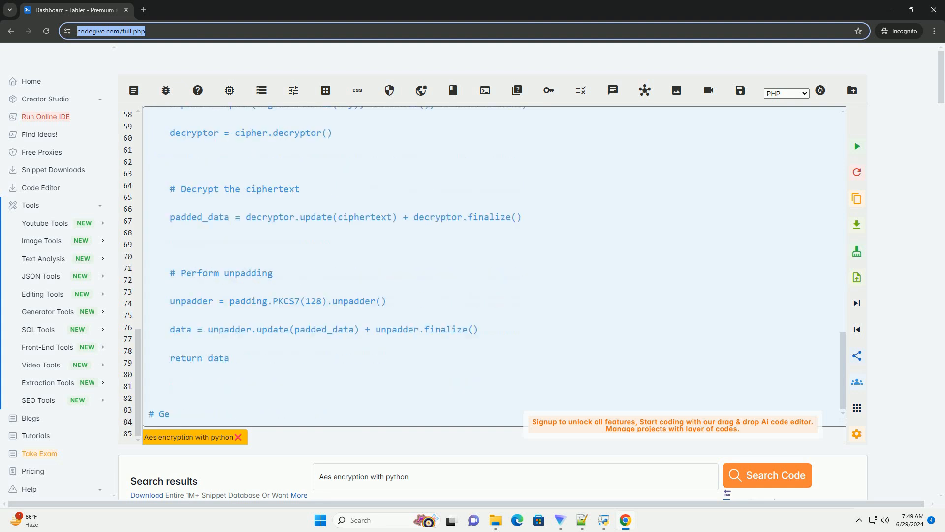
{"action": "scroll", "scroll_direction": "down", "scroll_amount": 3}
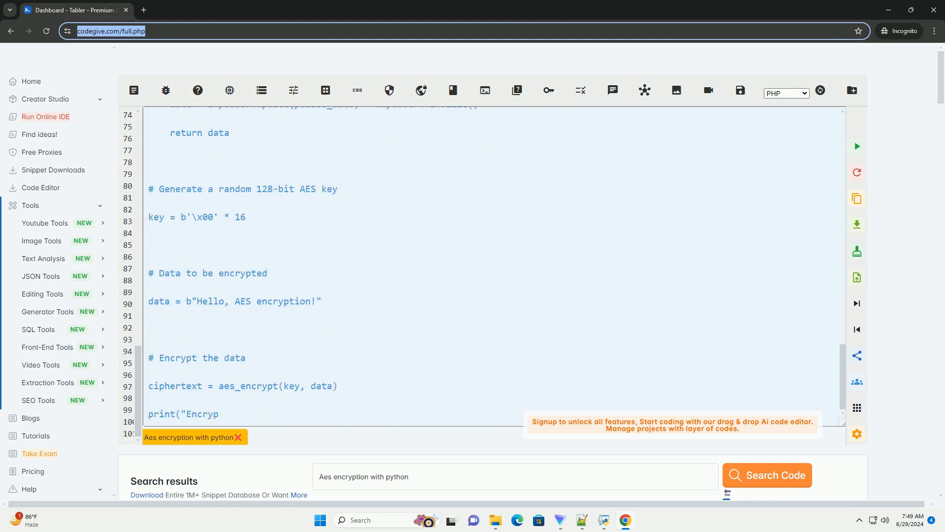
{"action": "scroll", "scroll_direction": "down", "scroll_amount": 3}
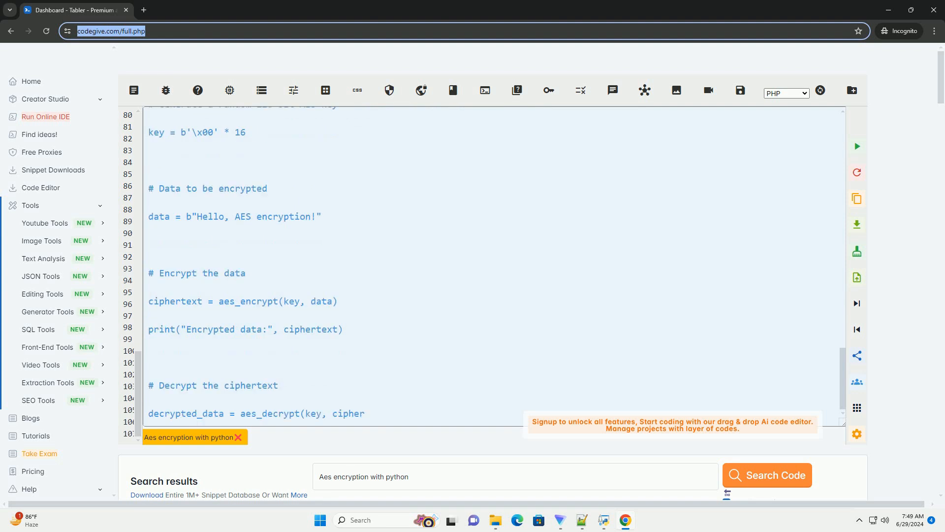
{"action": "scroll", "scroll_direction": "down", "scroll_amount": 3}
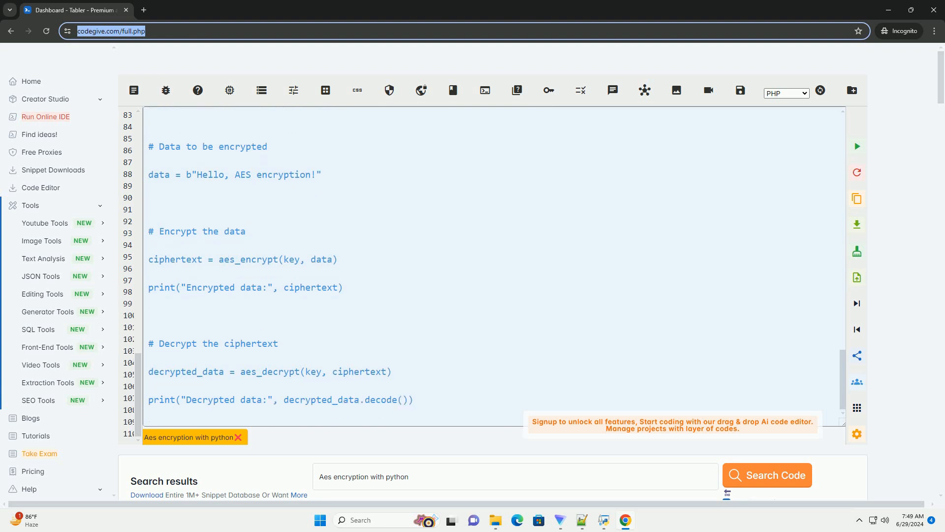
{"action": "scroll", "scroll_direction": "down", "scroll_amount": 3}
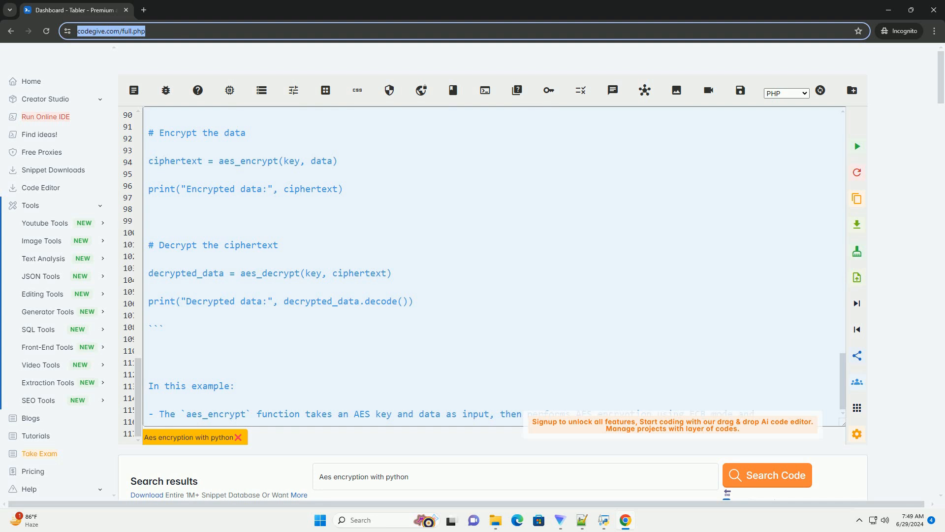
{"action": "scroll", "scroll_direction": "down", "scroll_amount": 3}
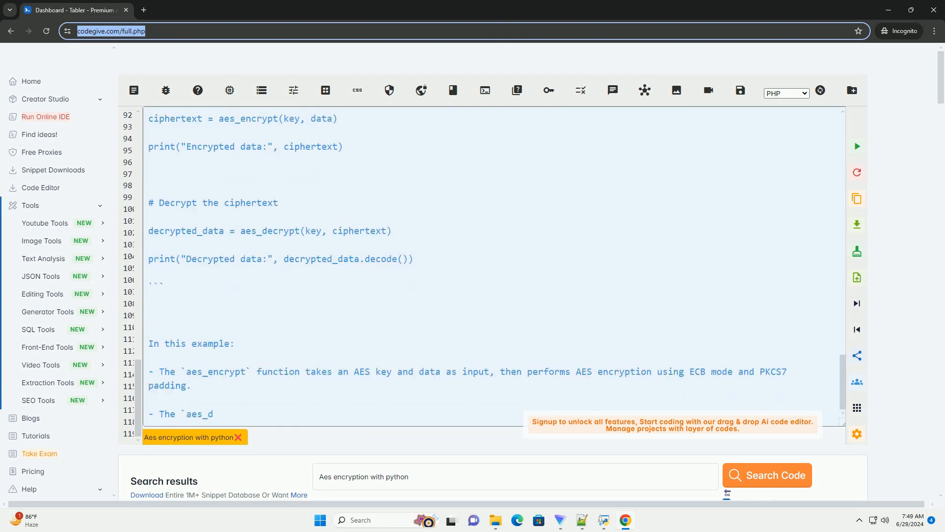